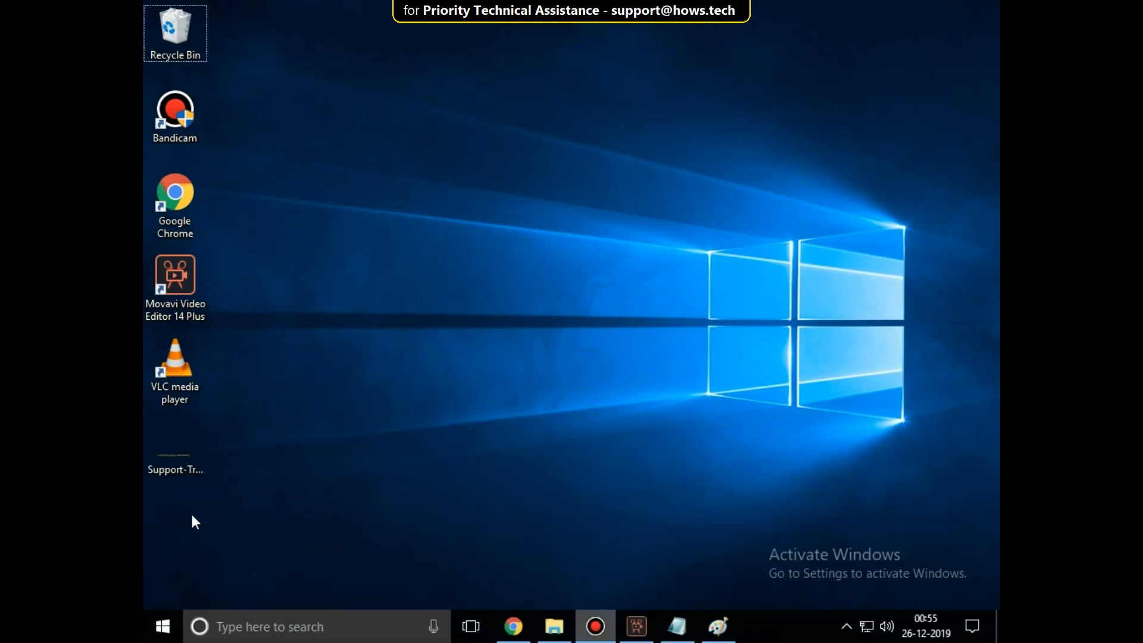
Search the Start menu for 'task' to launch Task Manager.
click(162, 626)
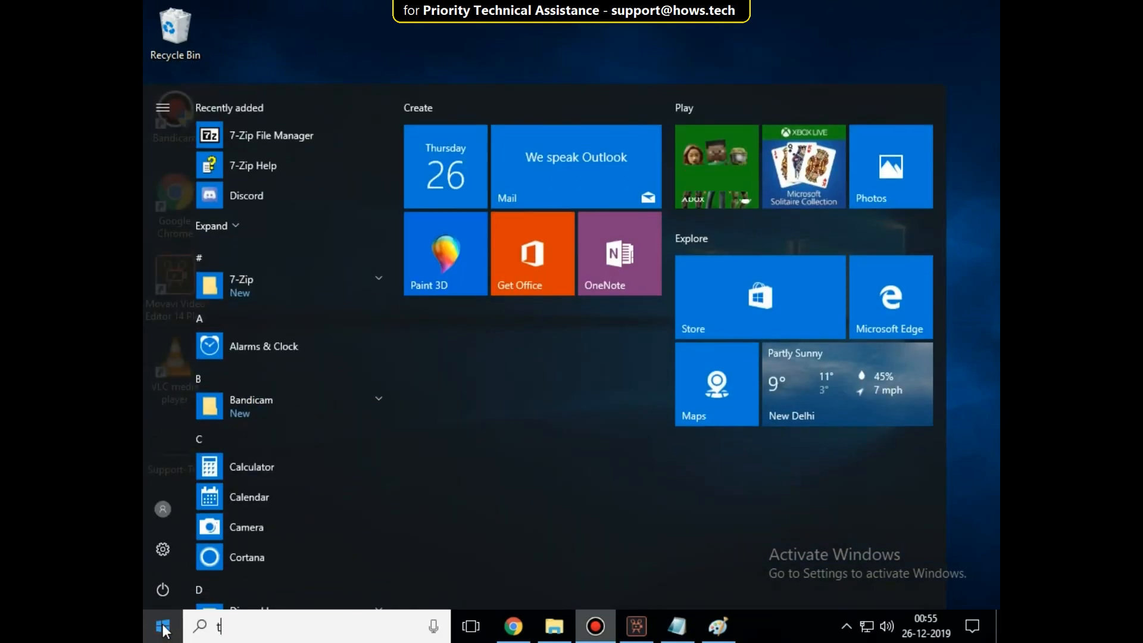
text(ask)
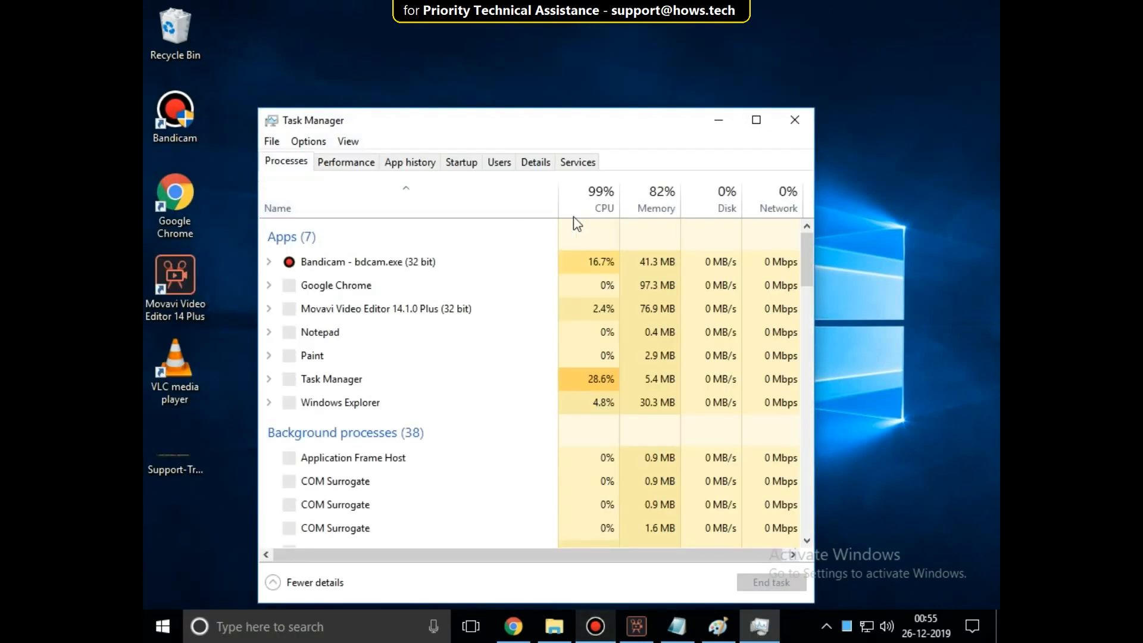
Maximize Task Manager to view the Discord background processes, then close it.
click(756, 120)
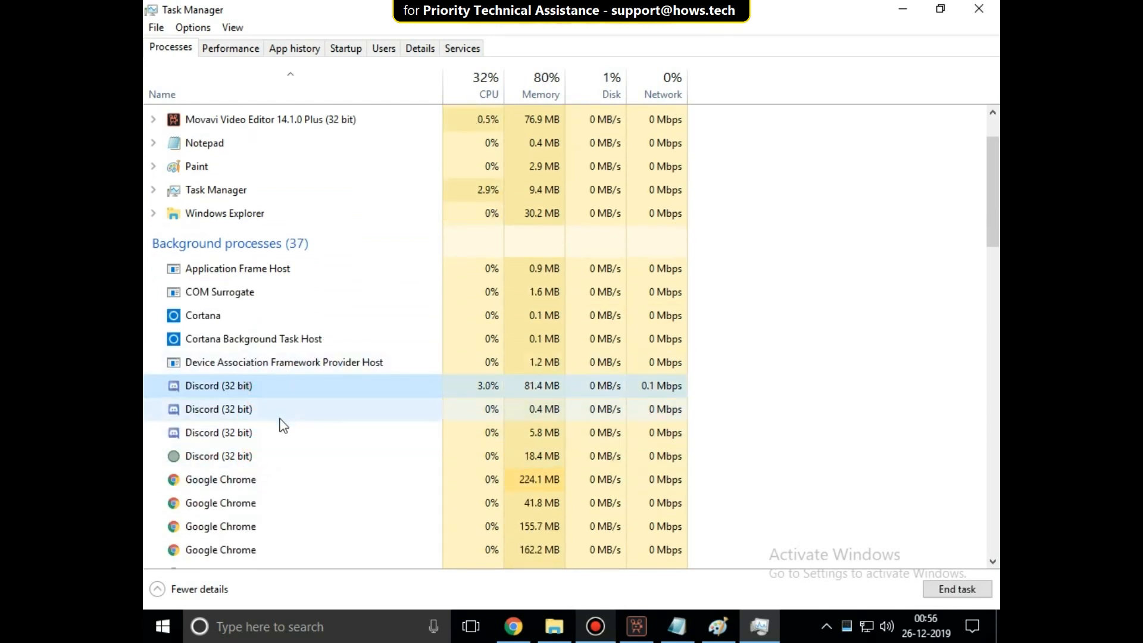
mouse_move(847, 316)
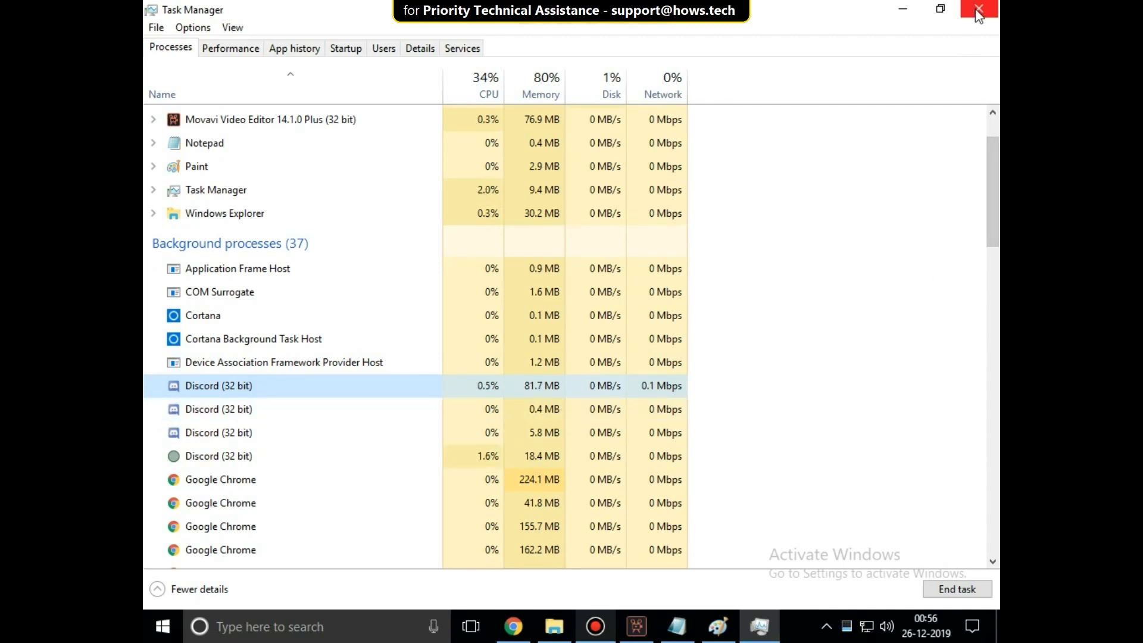
click(978, 9)
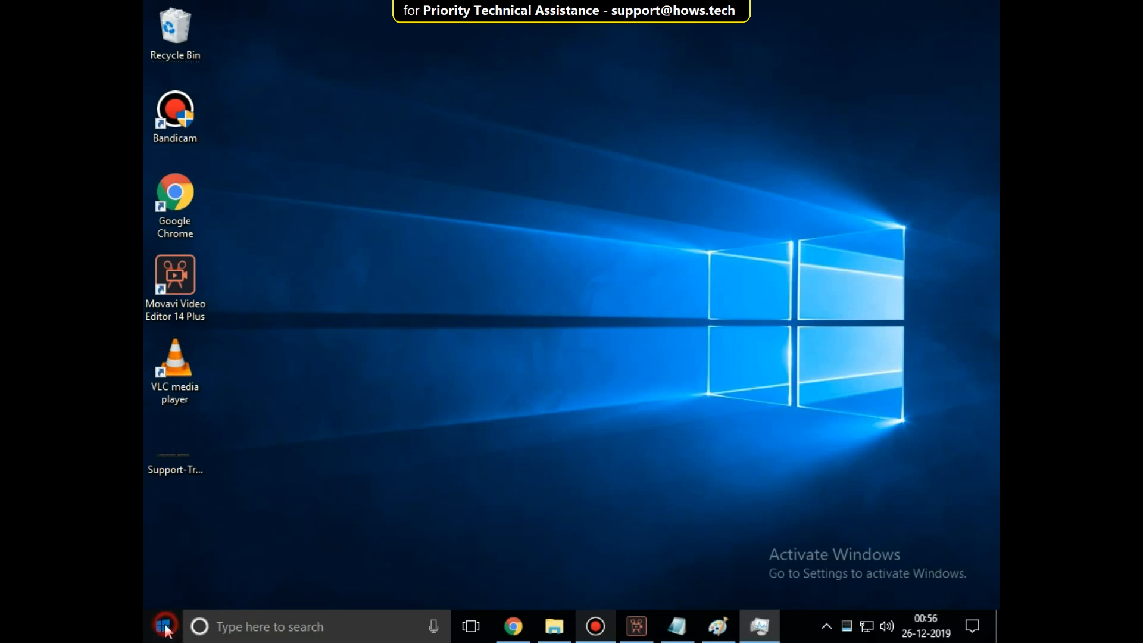
Submit %appdata% in the Run dialog to open the Roaming folder.
text(run)
text(%a)
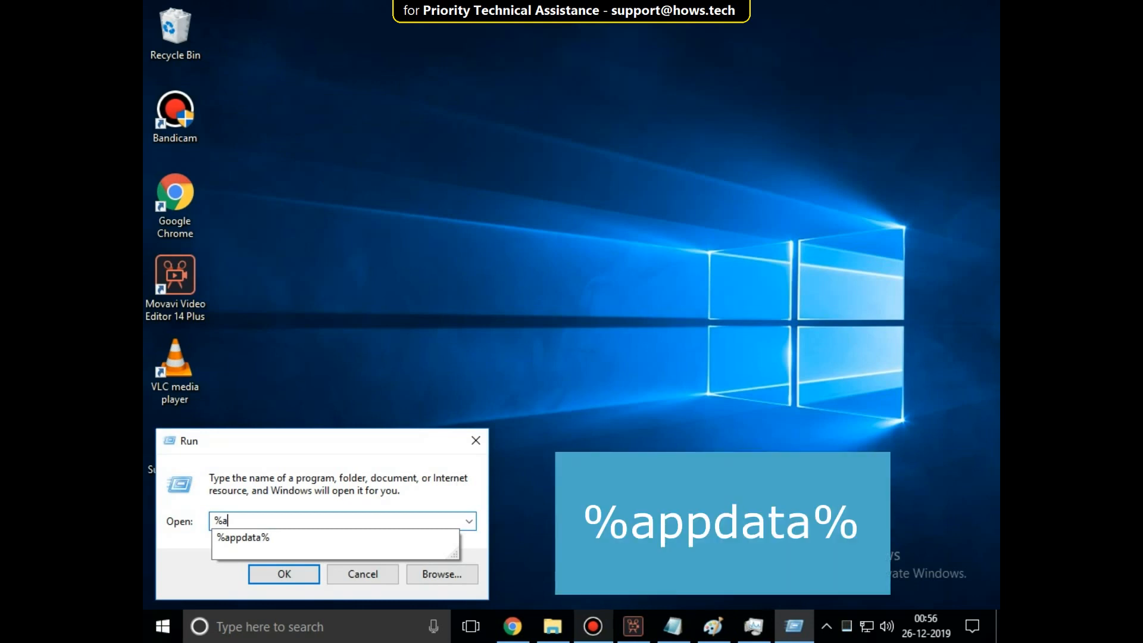
text(ppdata%)
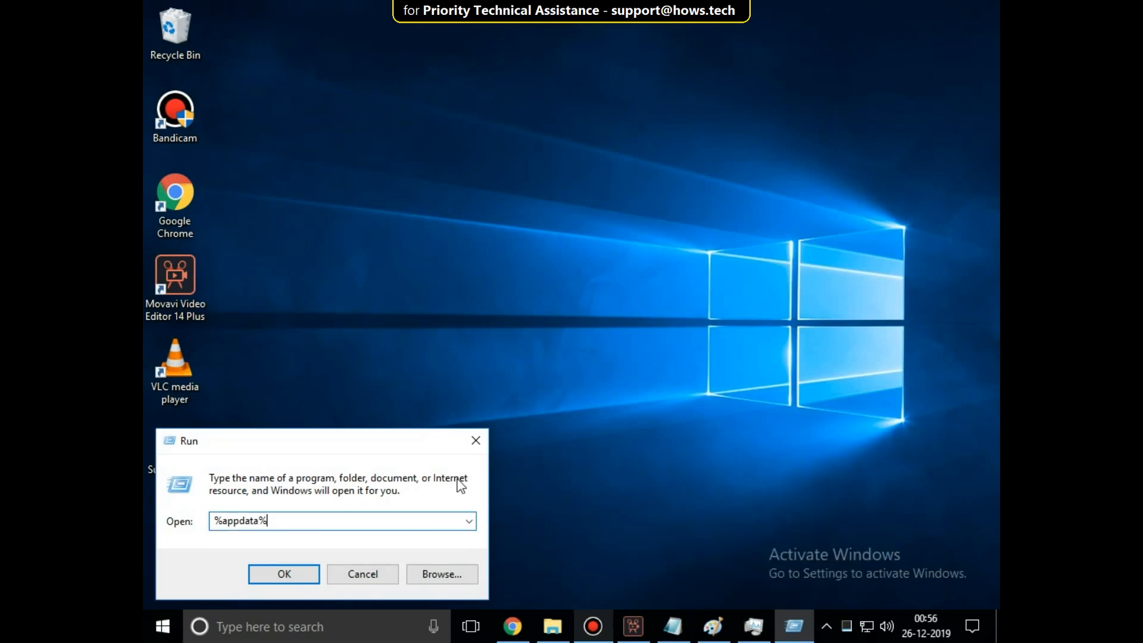
click(283, 573)
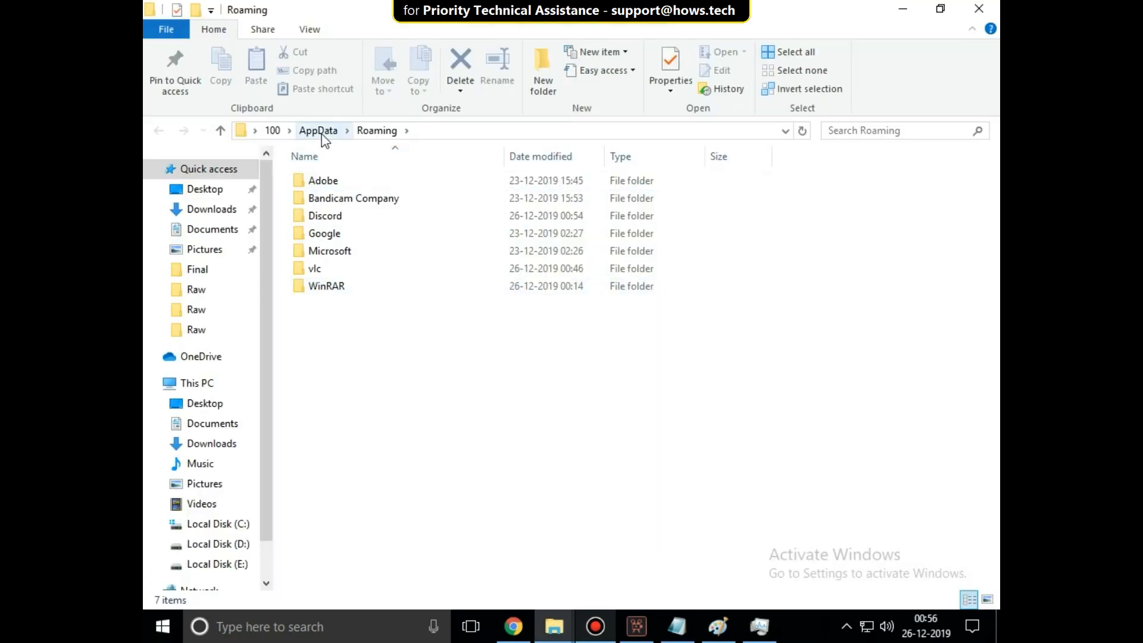
Navigate from AppData into Local, then into the Discord folder.
click(318, 130)
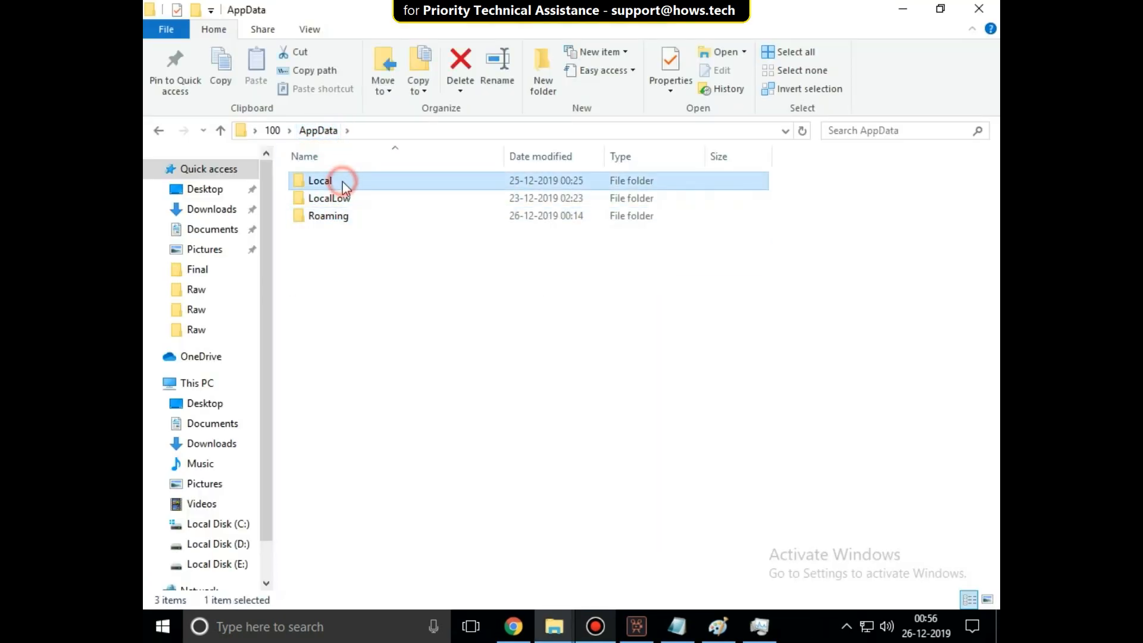
double_click(319, 180)
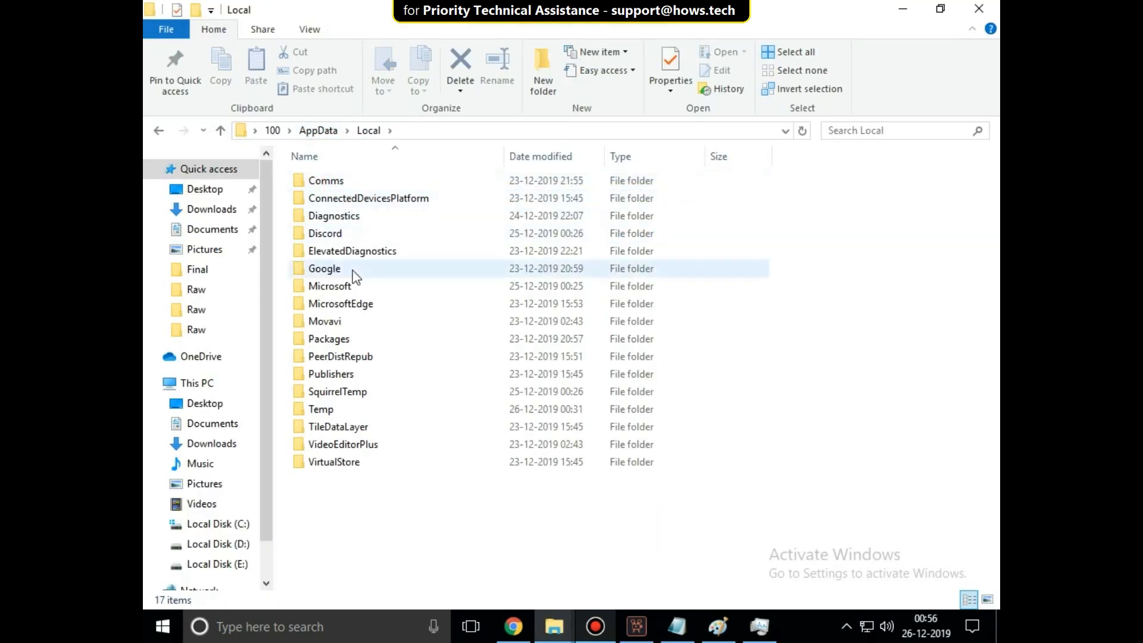
click(325, 233)
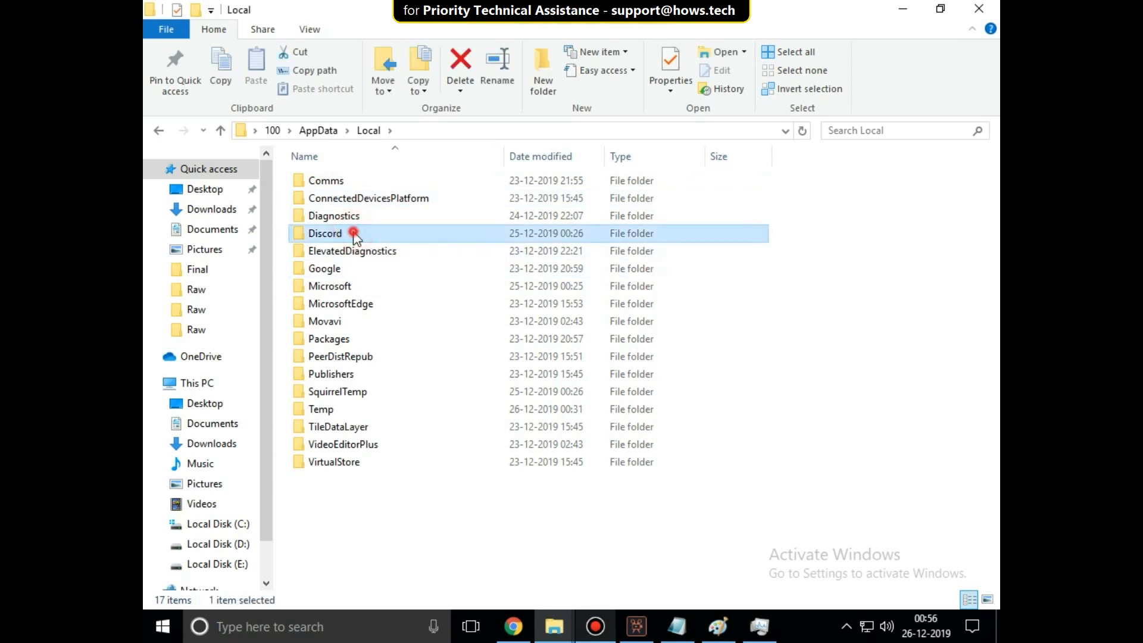
double_click(325, 233)
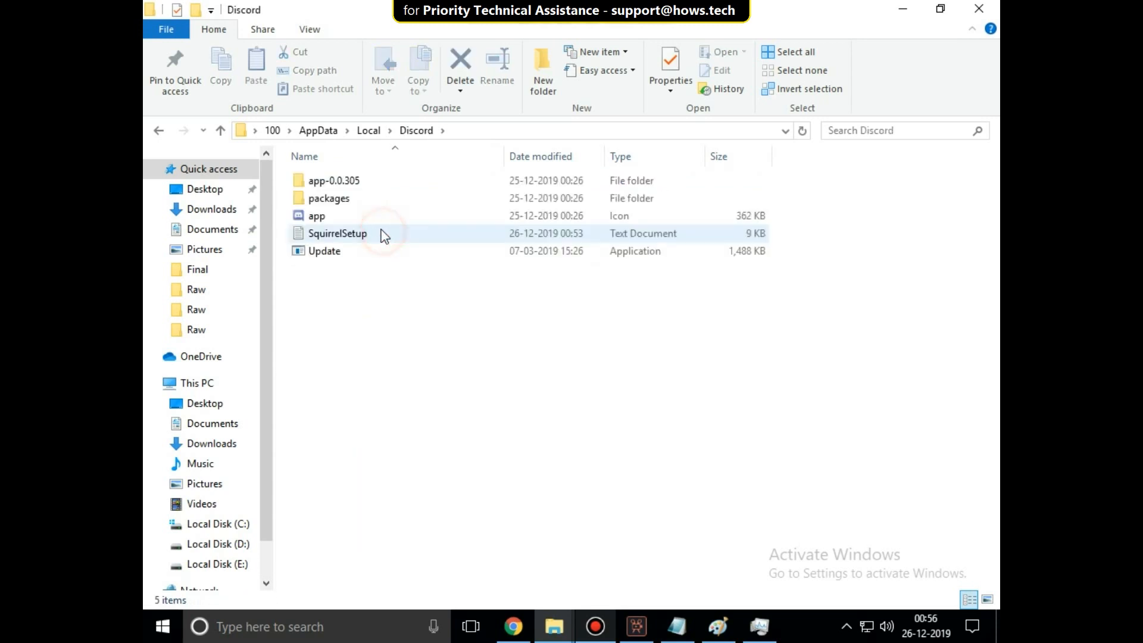
Rename Discord's Update application to 'Update1'.
click(324, 250)
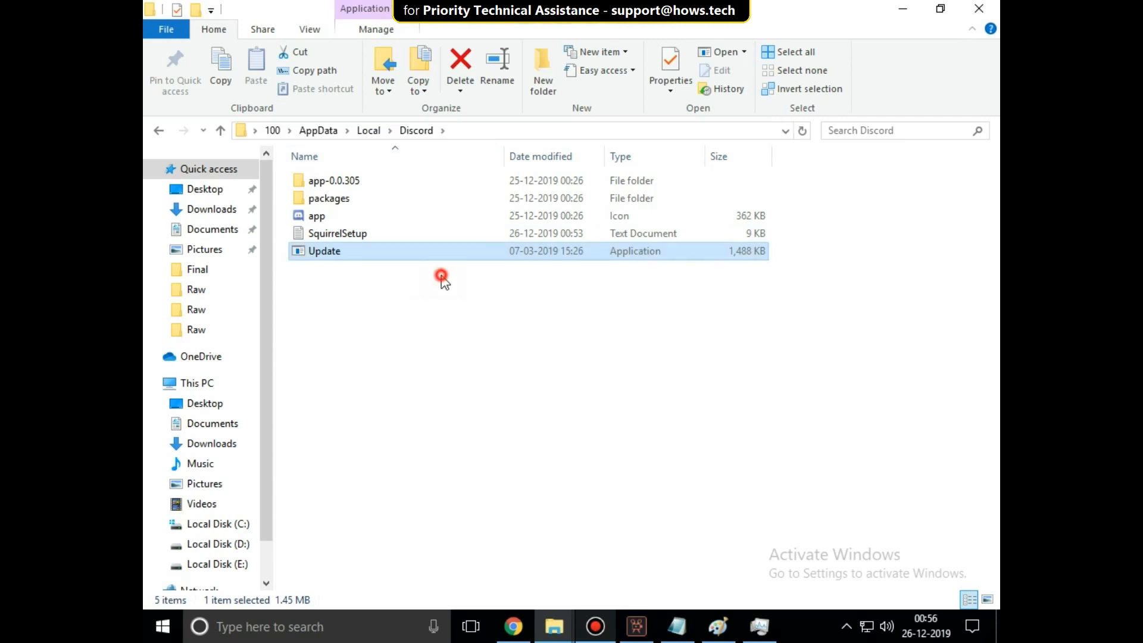
mouse_move(344, 259)
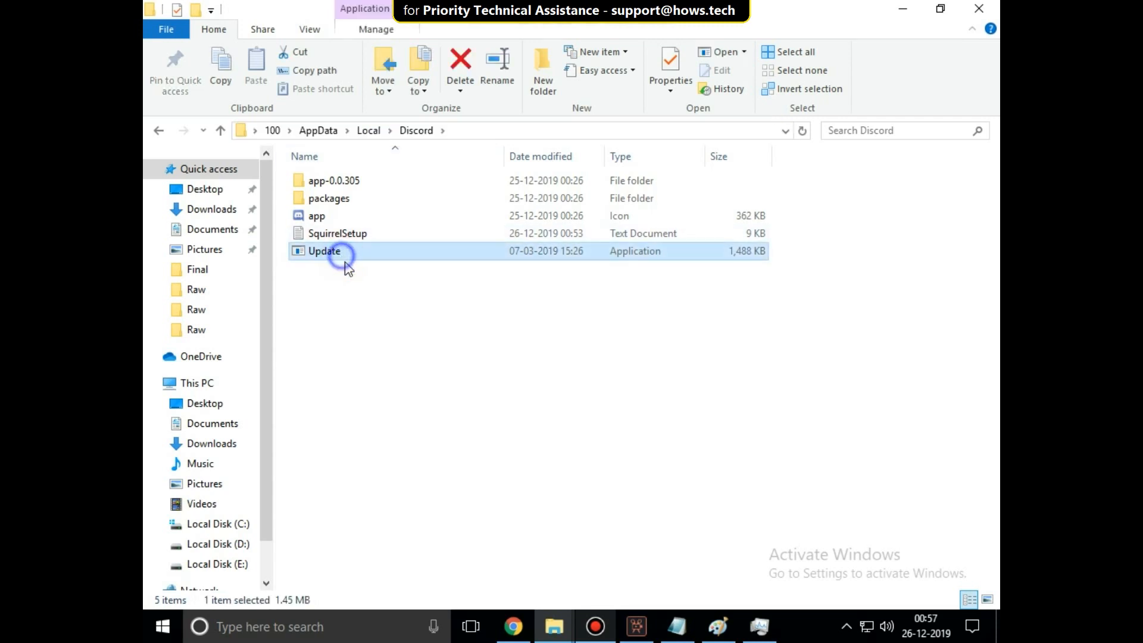
click(324, 251)
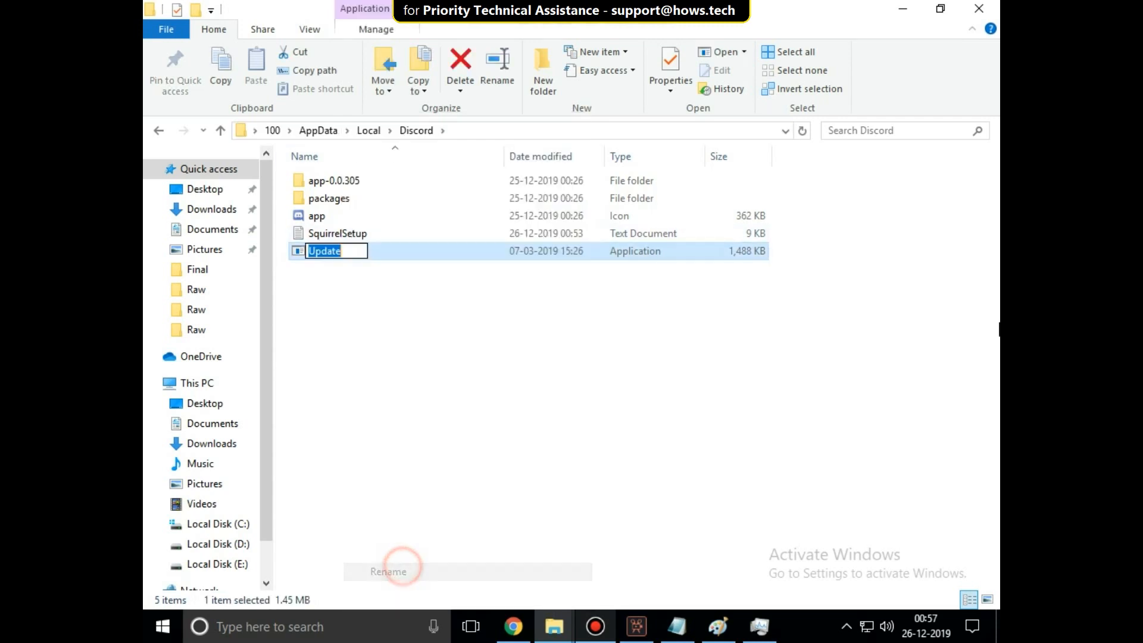
text(1)
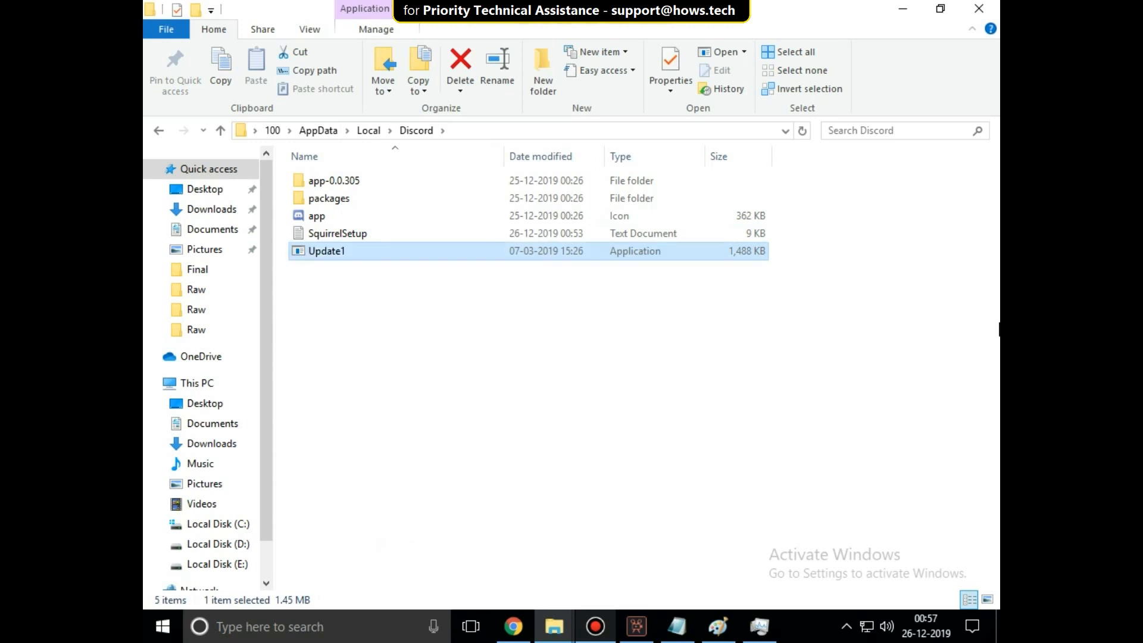
click(990, 29)
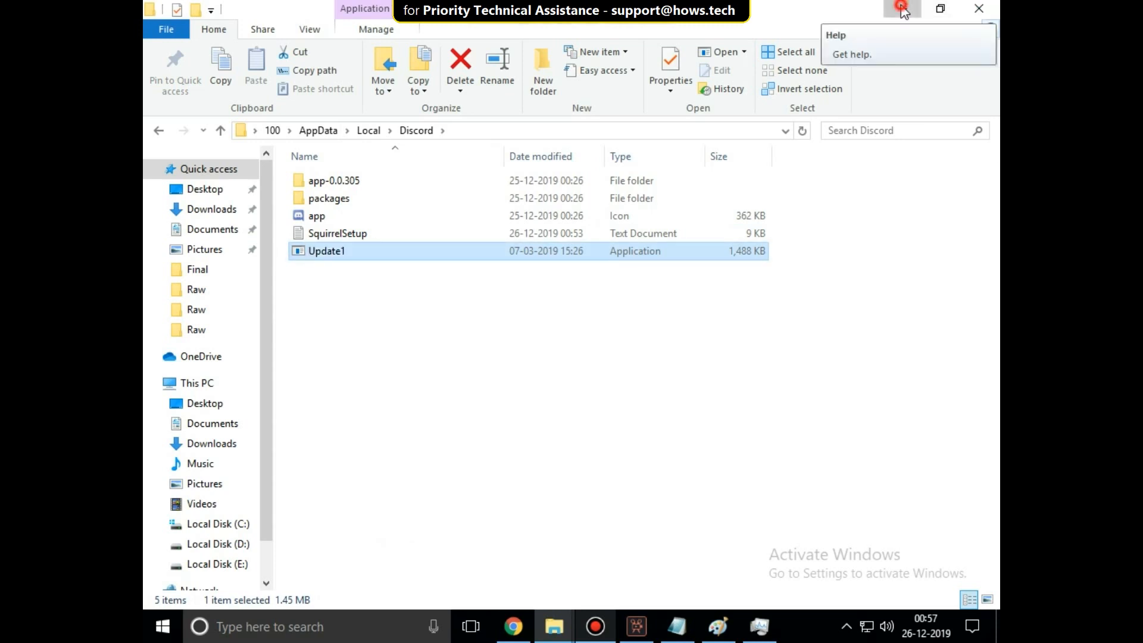